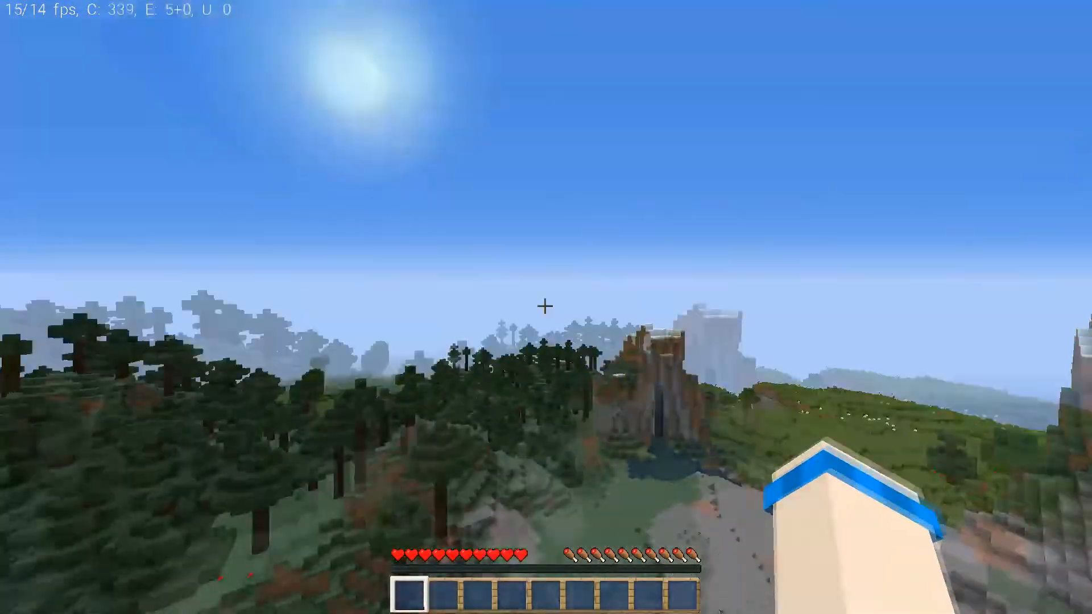
{"action": "mouse_move", "coordinate": [546, 303]}
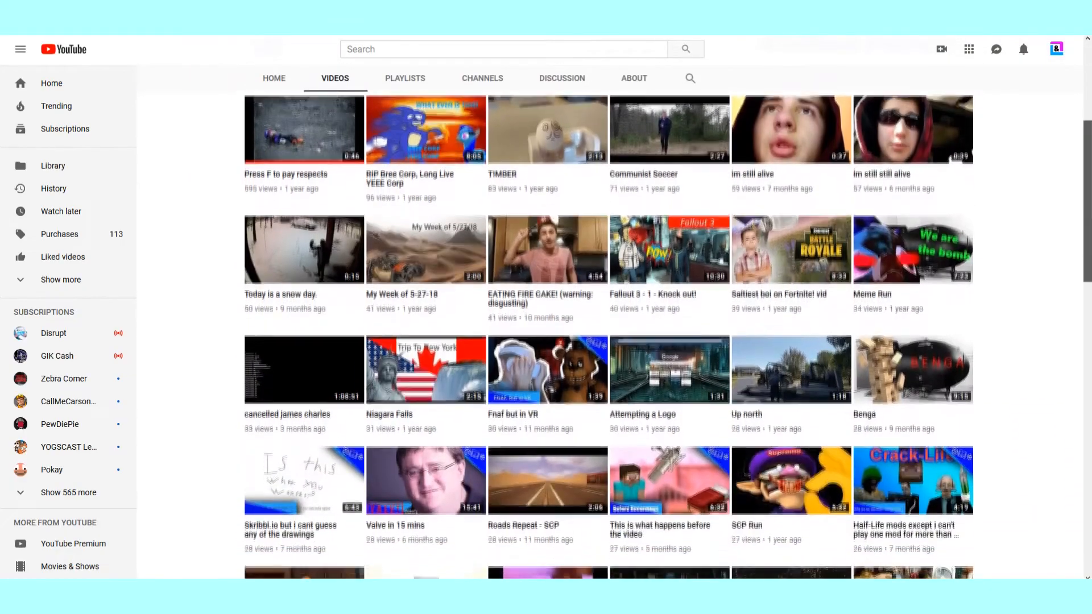
{"action": "scroll", "scroll_direction": "down", "scroll_amount": 3}
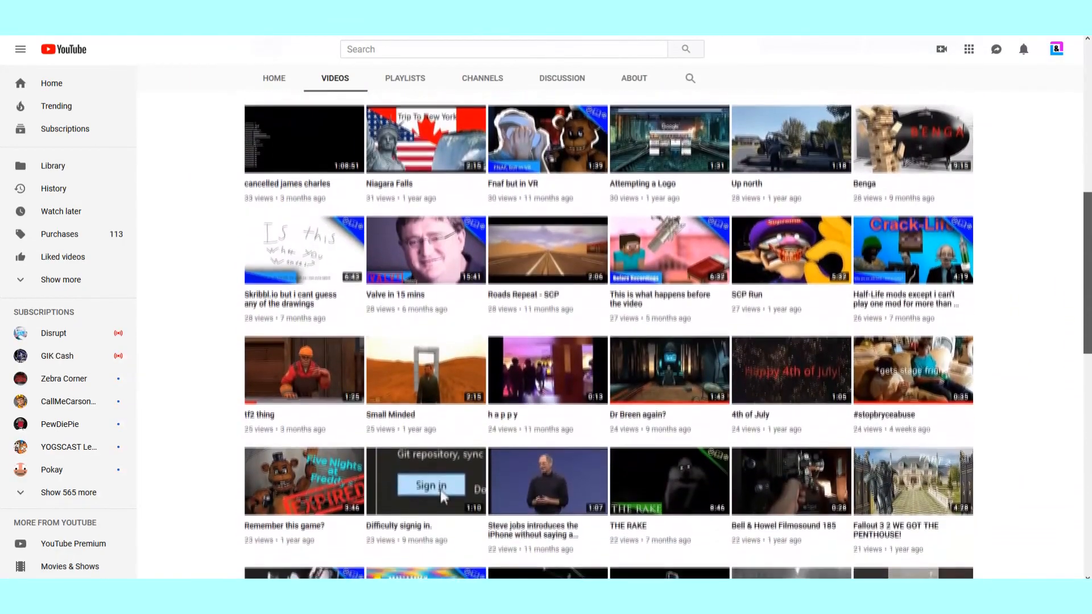
{"action": "scroll", "scroll_direction": "down", "scroll_amount": 3}
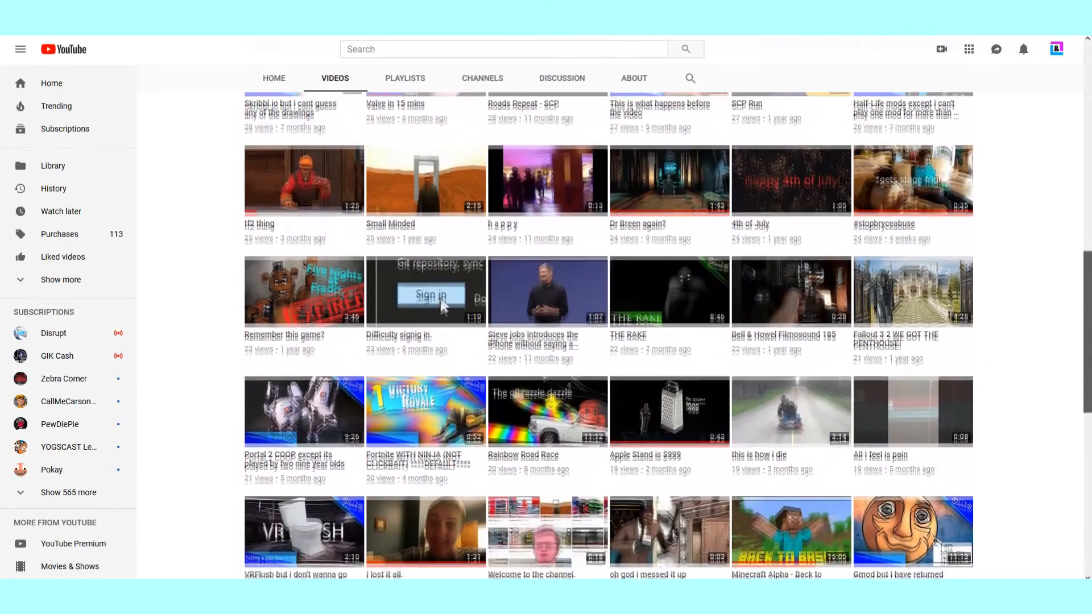